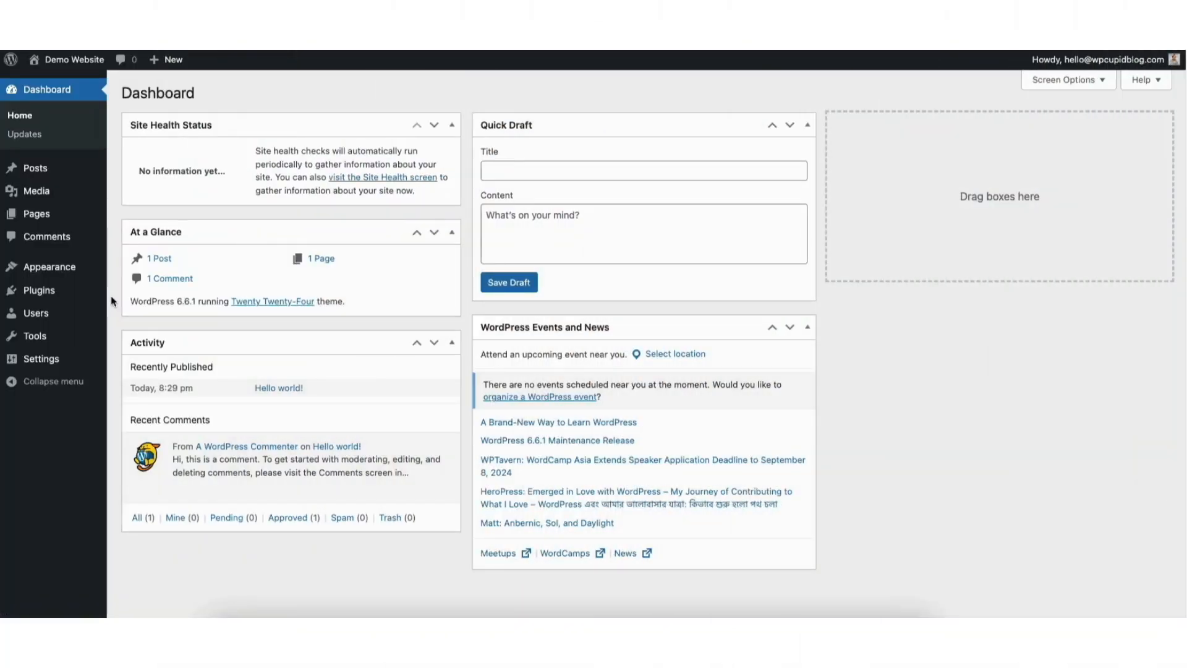
{"action": "mouse_move", "coordinate": [39, 296]}
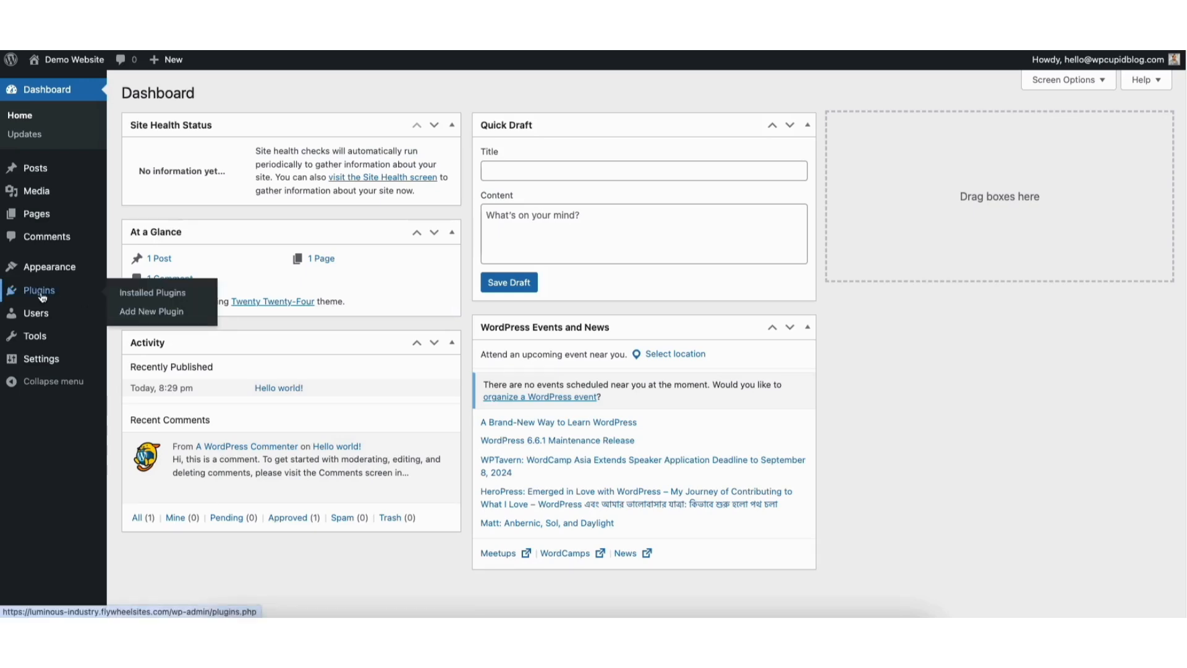
- Open the Add New Plugin page from the Plugins menu
{"action": "left_click", "coordinate": [151, 312]}
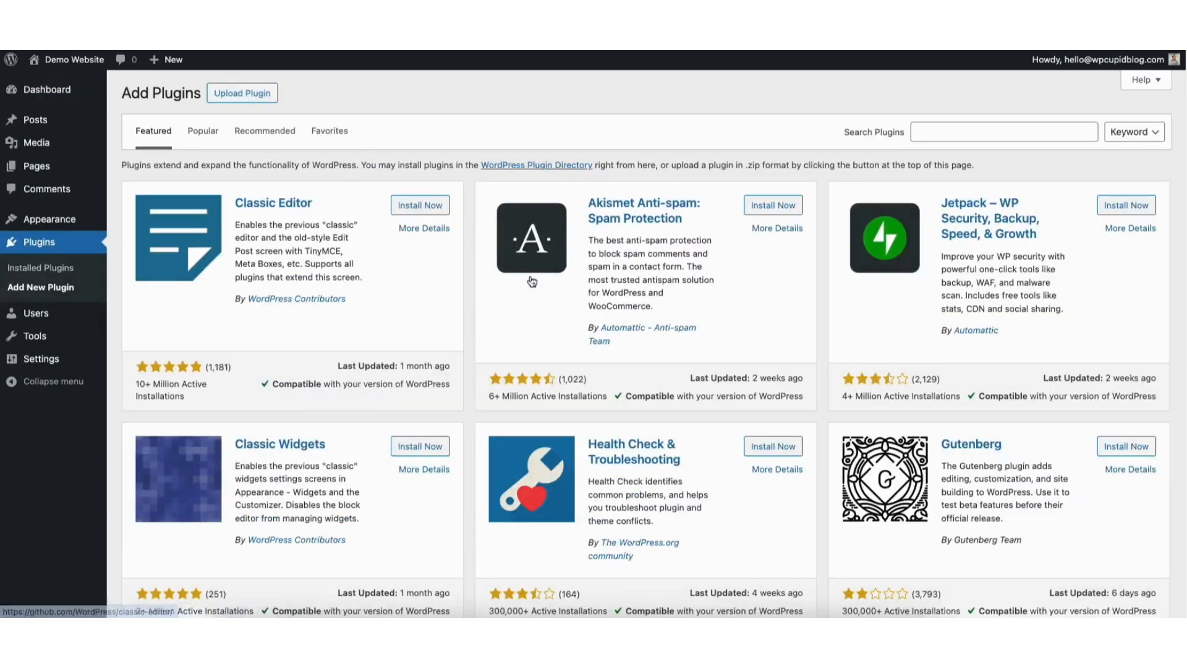
- Search the plugin directory for 'w3', then install and activate W3 Total Cache
{"action": "left_click", "coordinate": [1003, 131]}
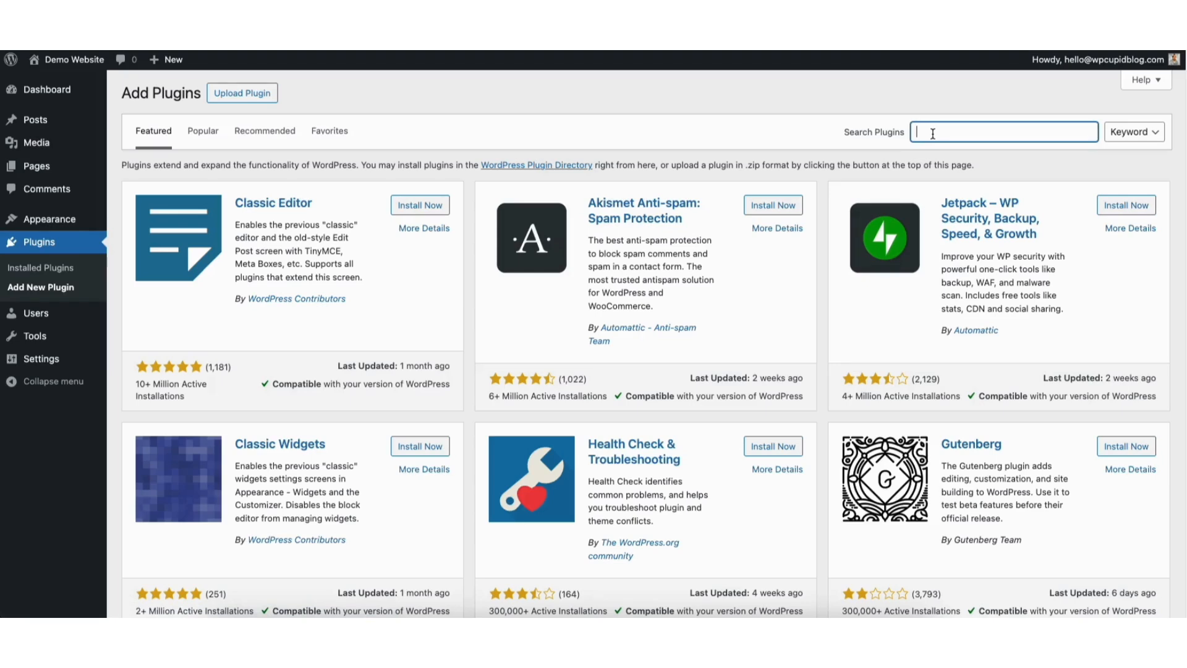
{"action": "type", "text": "w3 total cache"}
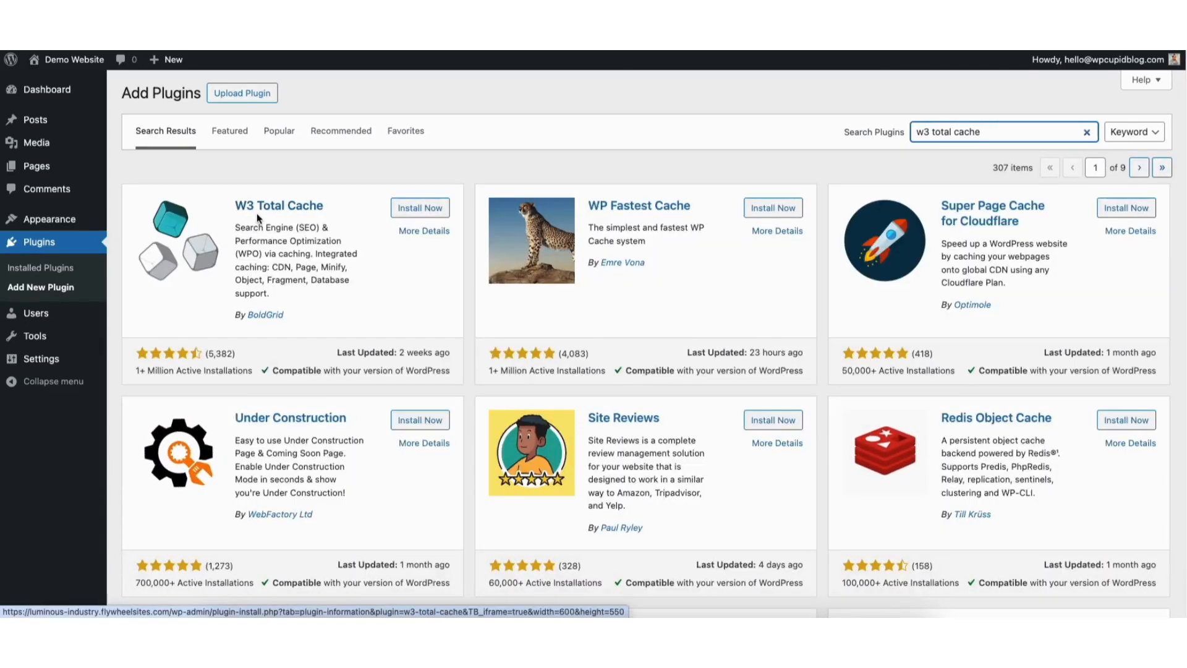
{"action": "left_click", "coordinate": [420, 207]}
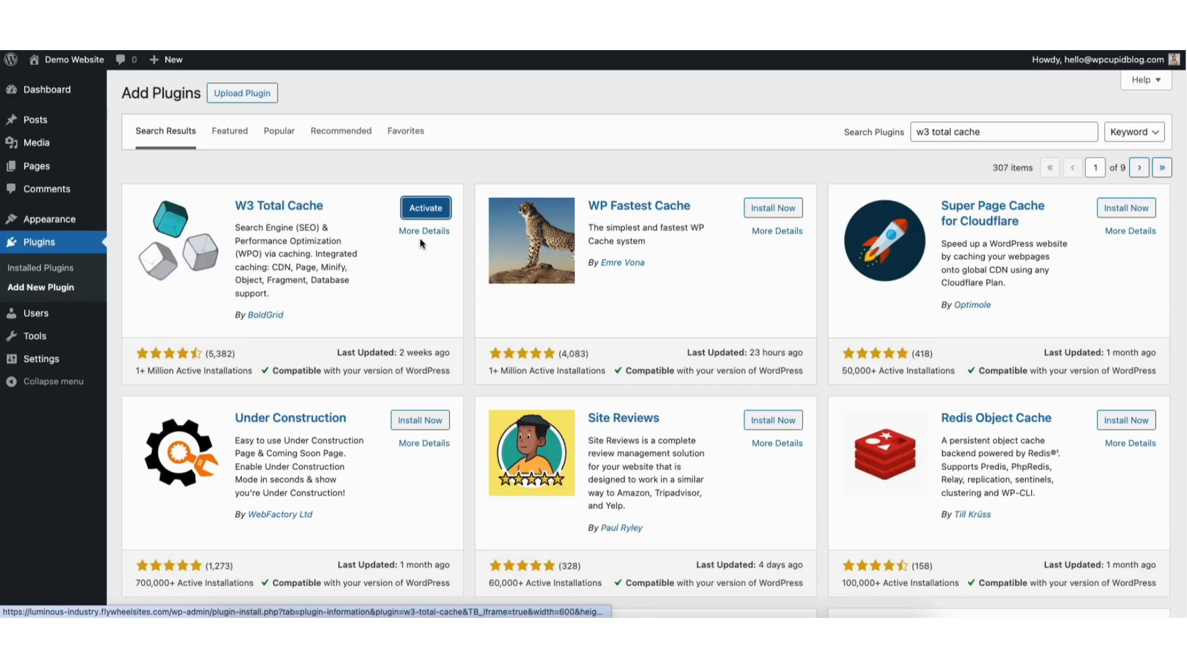
{"action": "left_click", "coordinate": [425, 207]}
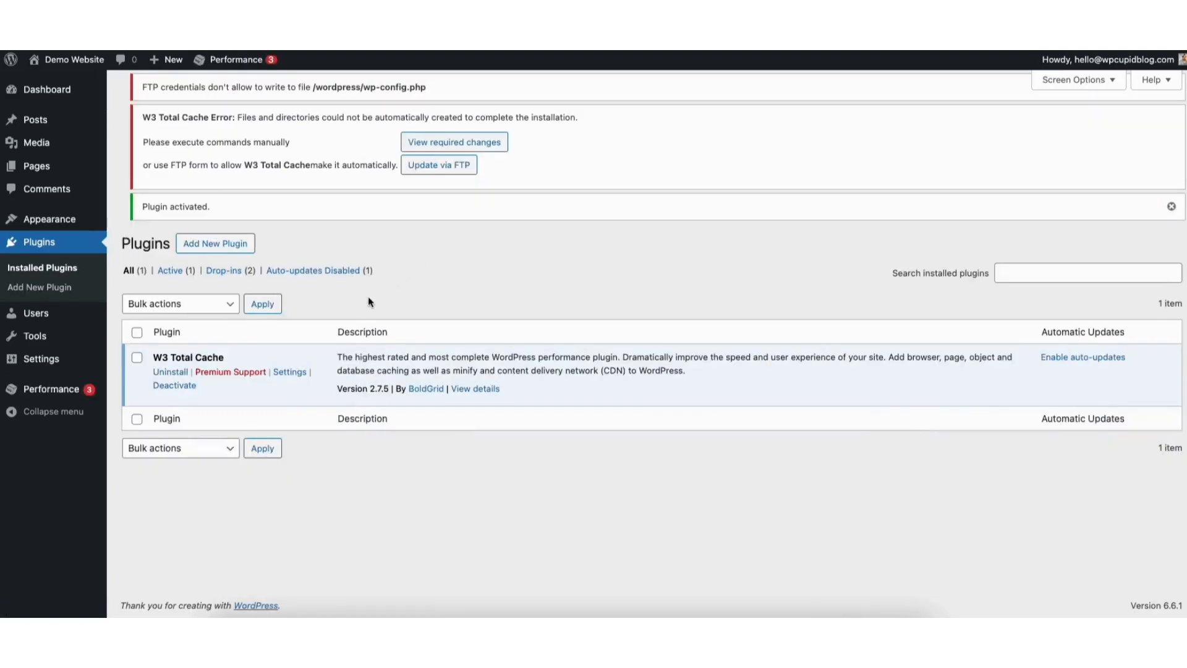
{"action": "mouse_move", "coordinate": [375, 297]}
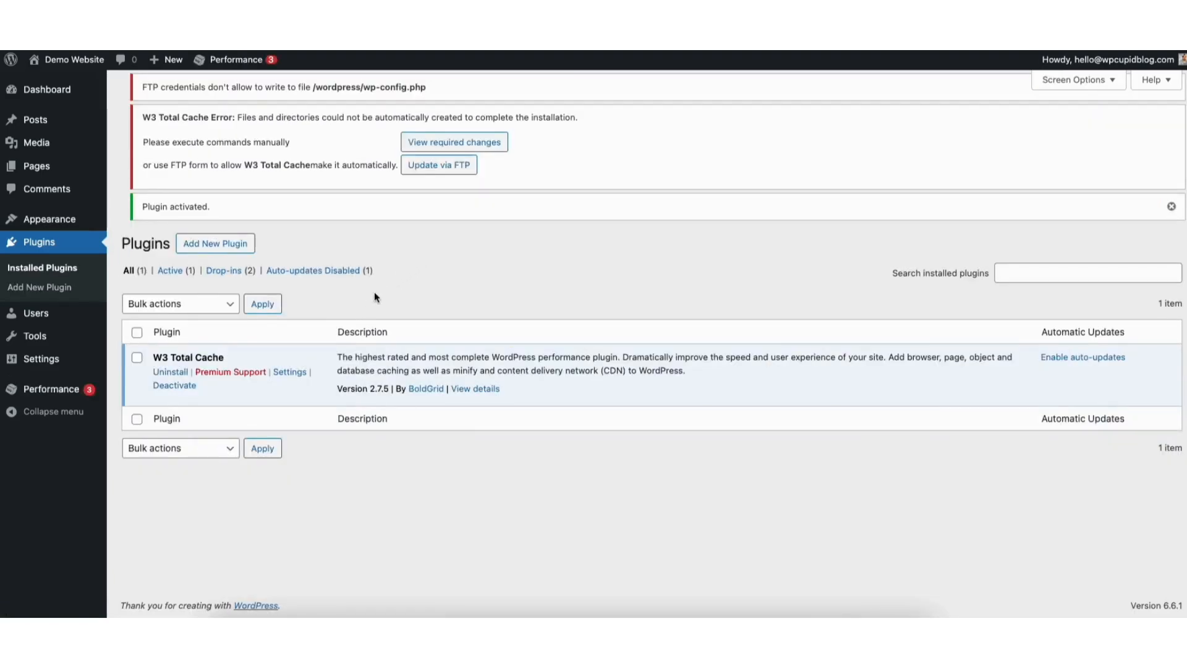
{"action": "mouse_move", "coordinate": [357, 304]}
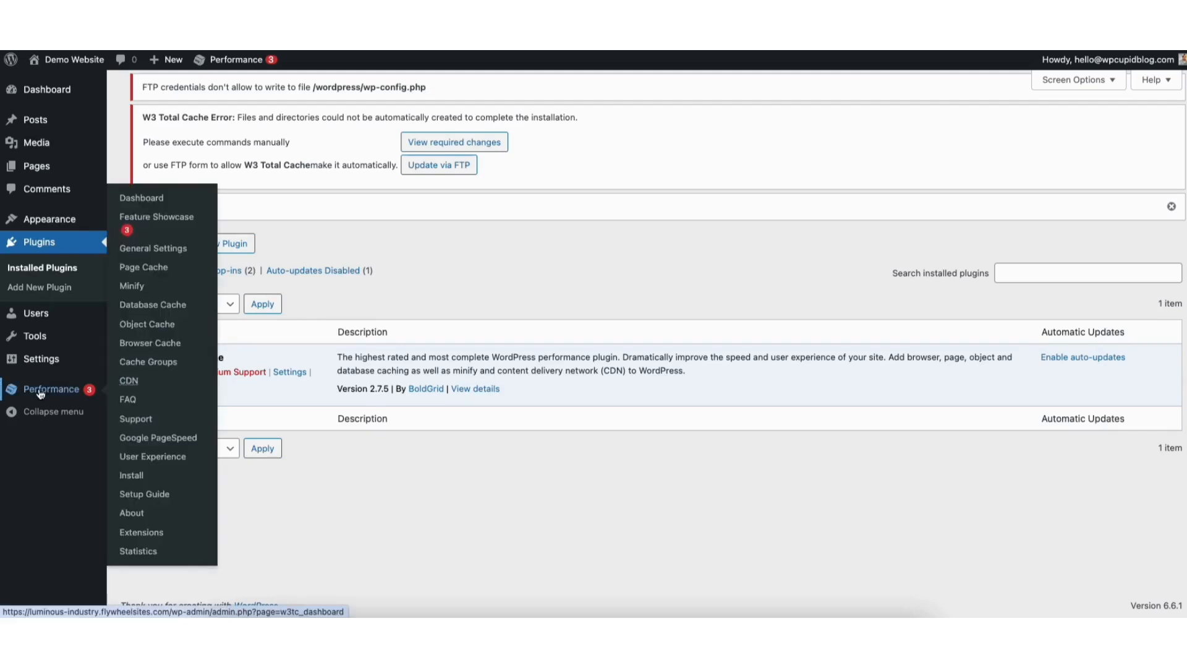
- Open the Performance menu to launch the W3 Total Cache Setup Guide
{"action": "left_click", "coordinate": [144, 493]}
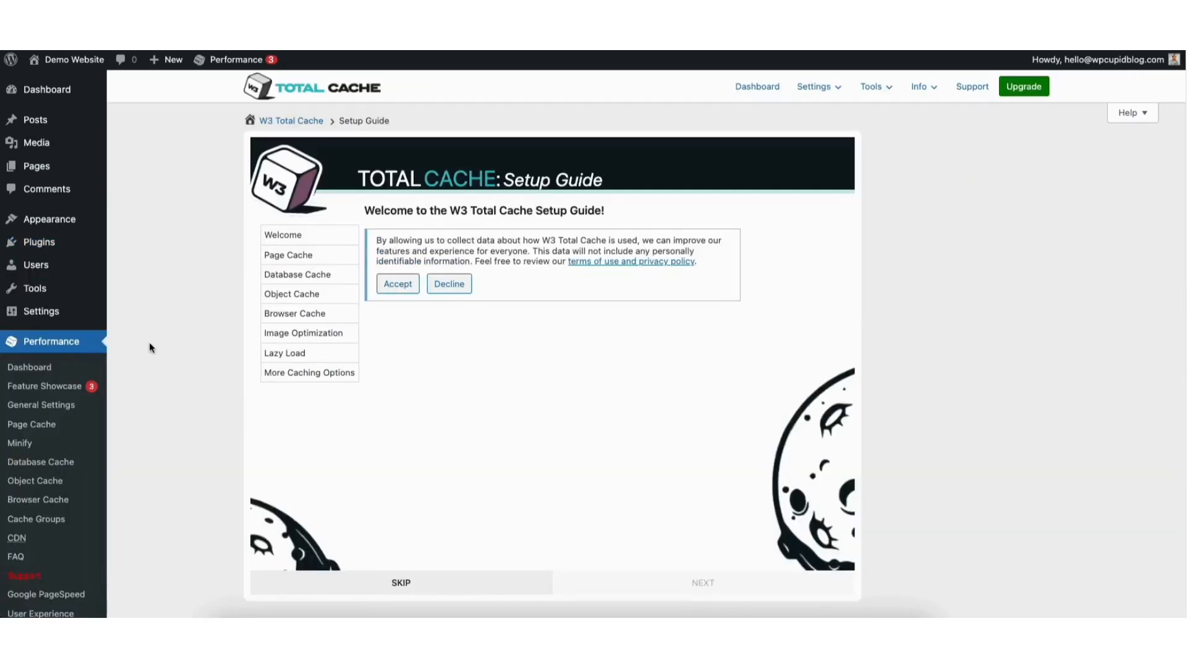
{"action": "mouse_move", "coordinate": [190, 364]}
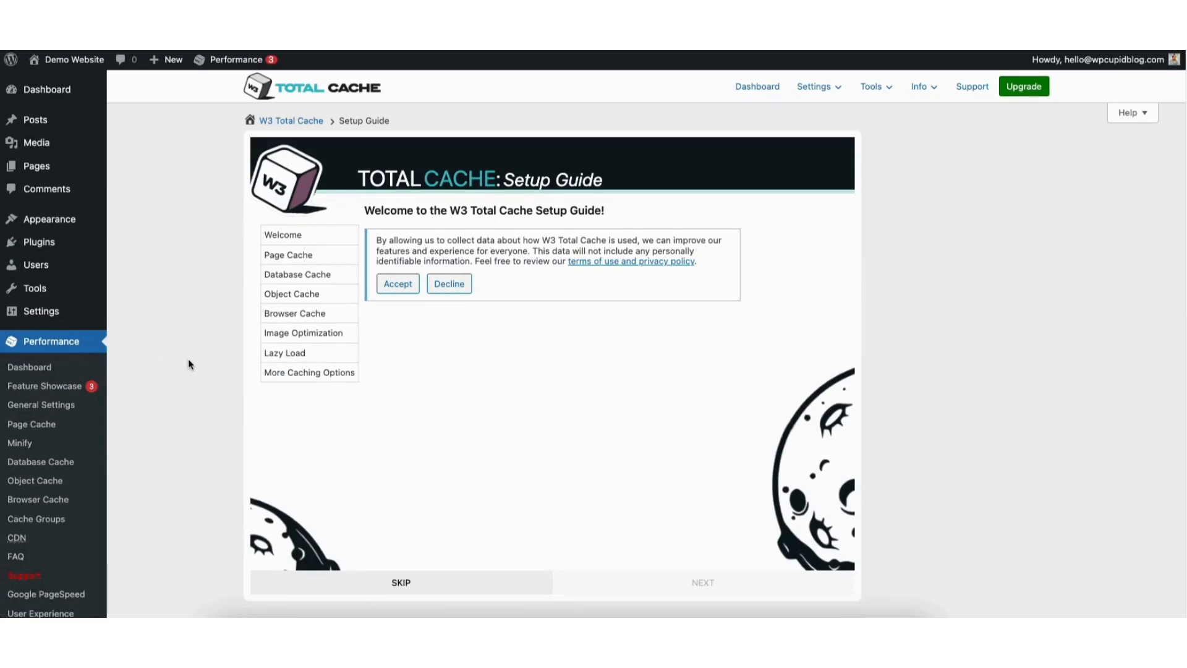
{"action": "mouse_move", "coordinate": [387, 585]}
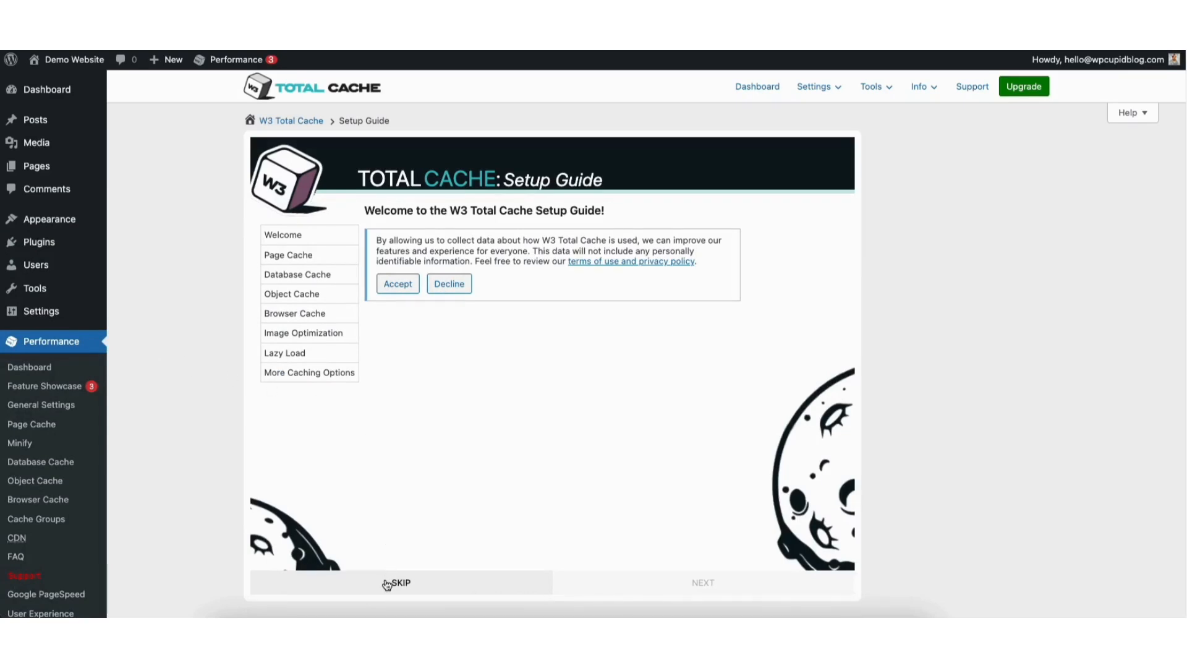
- Skip the Setup Guide and go to Performance > Browser Cache
{"action": "left_click", "coordinate": [396, 582]}
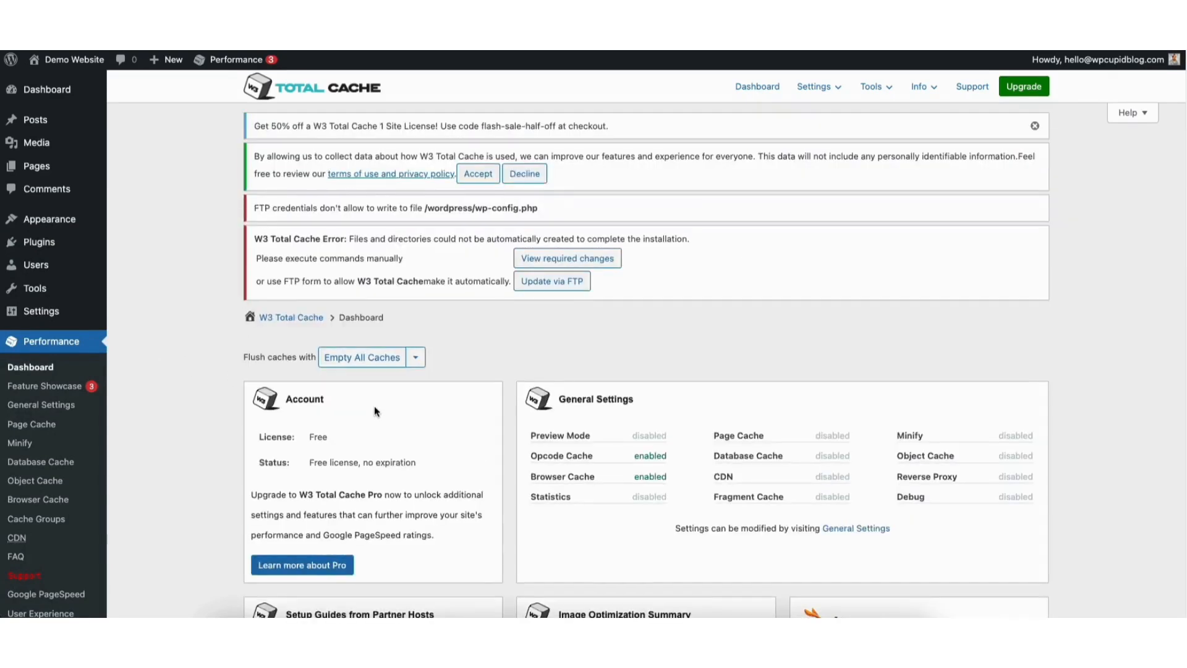
{"action": "mouse_move", "coordinate": [189, 279]}
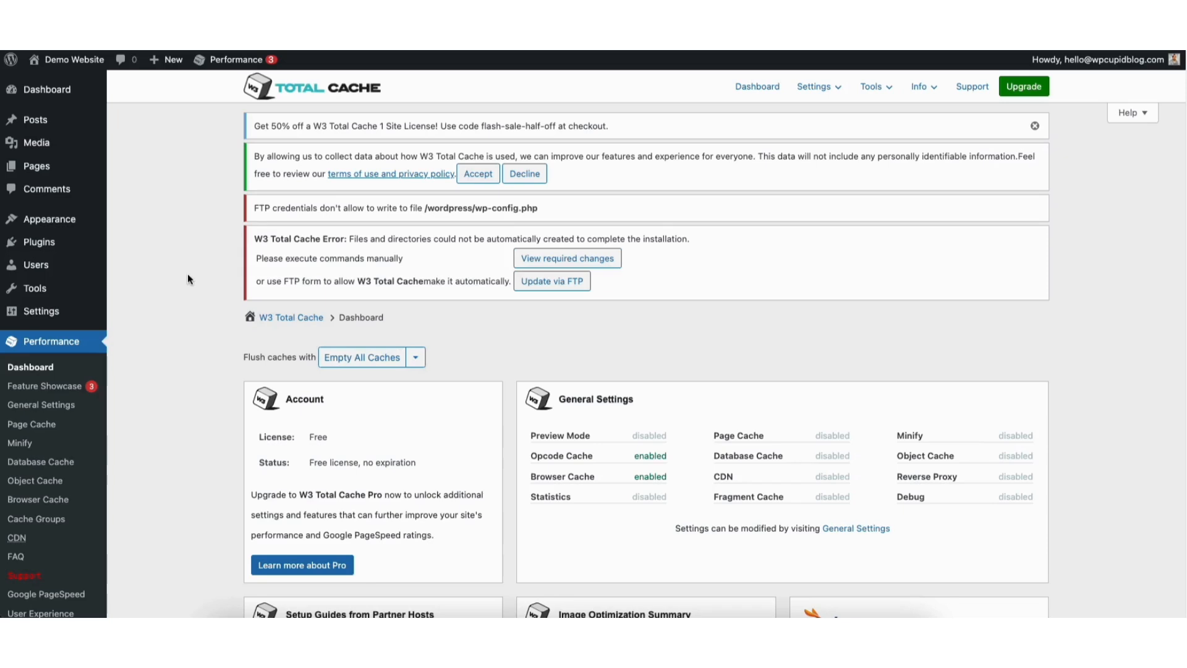
{"action": "left_click", "coordinate": [38, 499]}
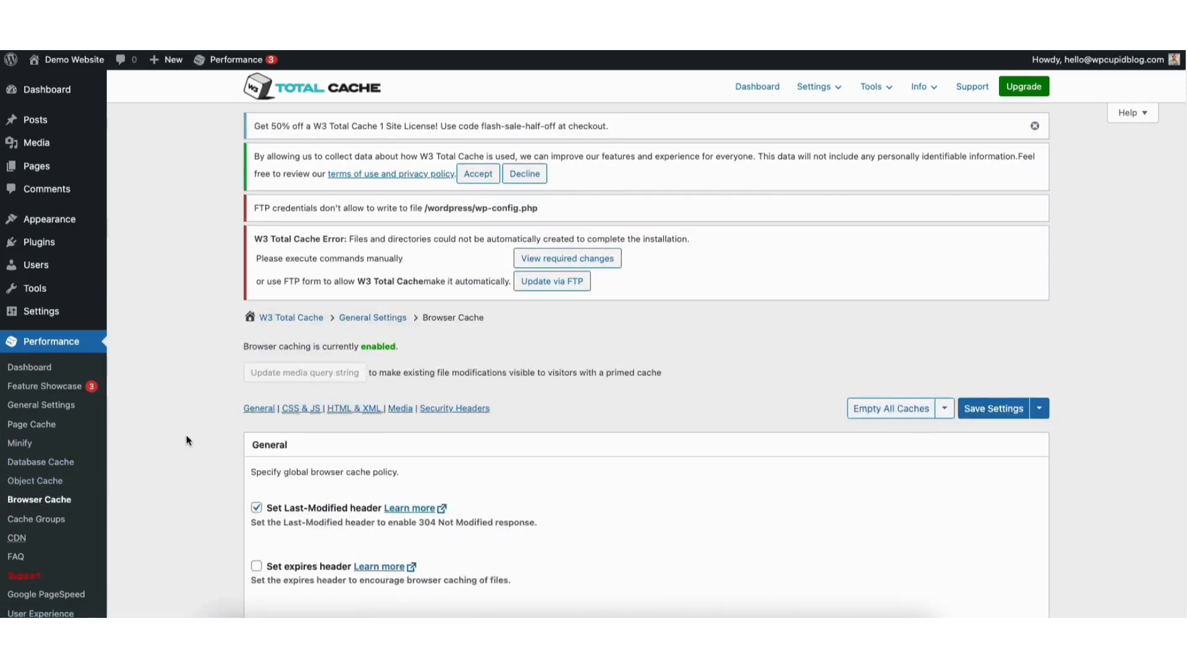
- Turn on 'Enable HTTP (gzip) compression' in Browser Cache and save the settings
{"action": "scroll", "scroll_direction": "down", "scroll_amount": 3}
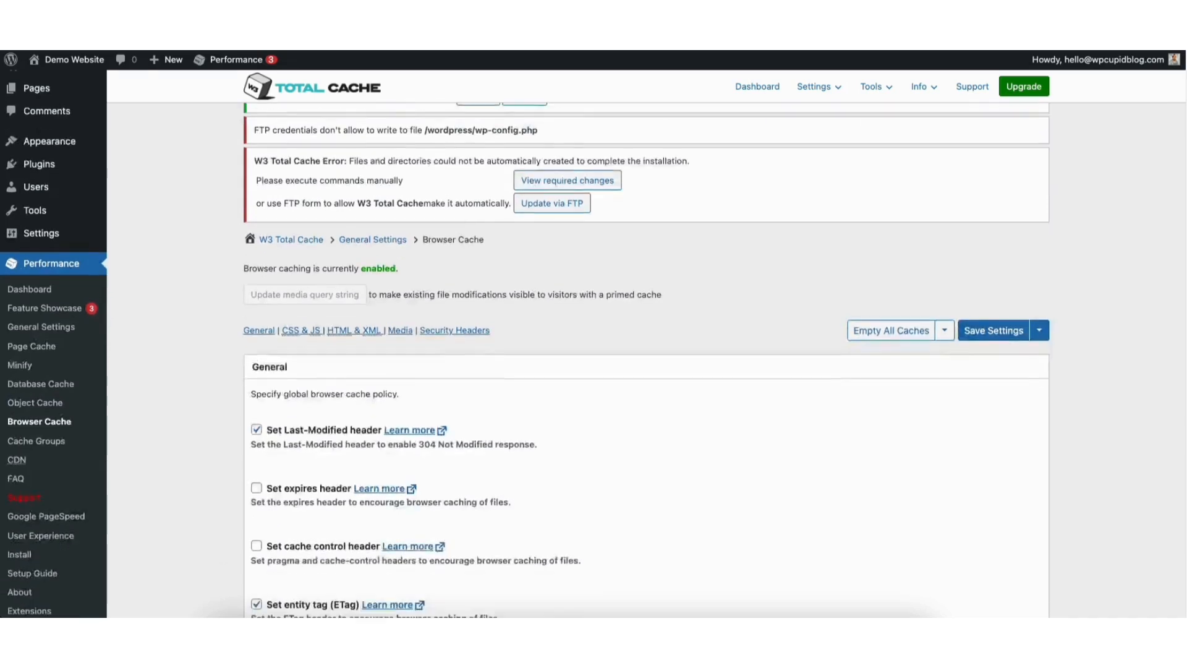
{"action": "scroll", "scroll_direction": "down", "scroll_amount": 3}
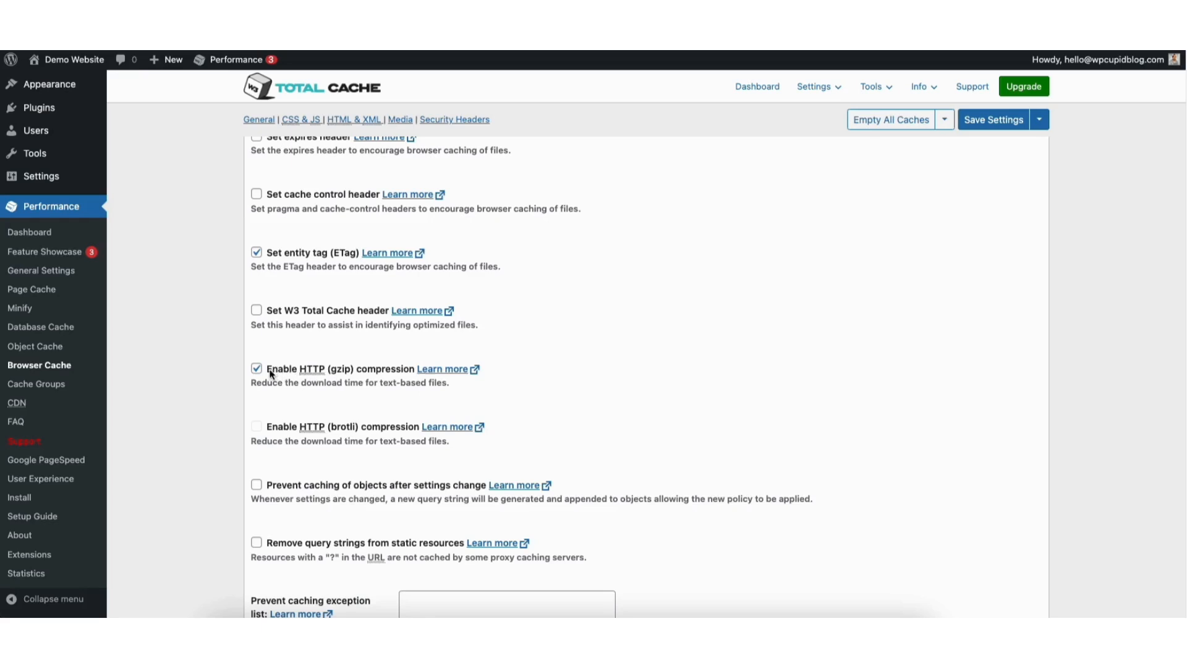
{"action": "mouse_move", "coordinate": [837, 227]}
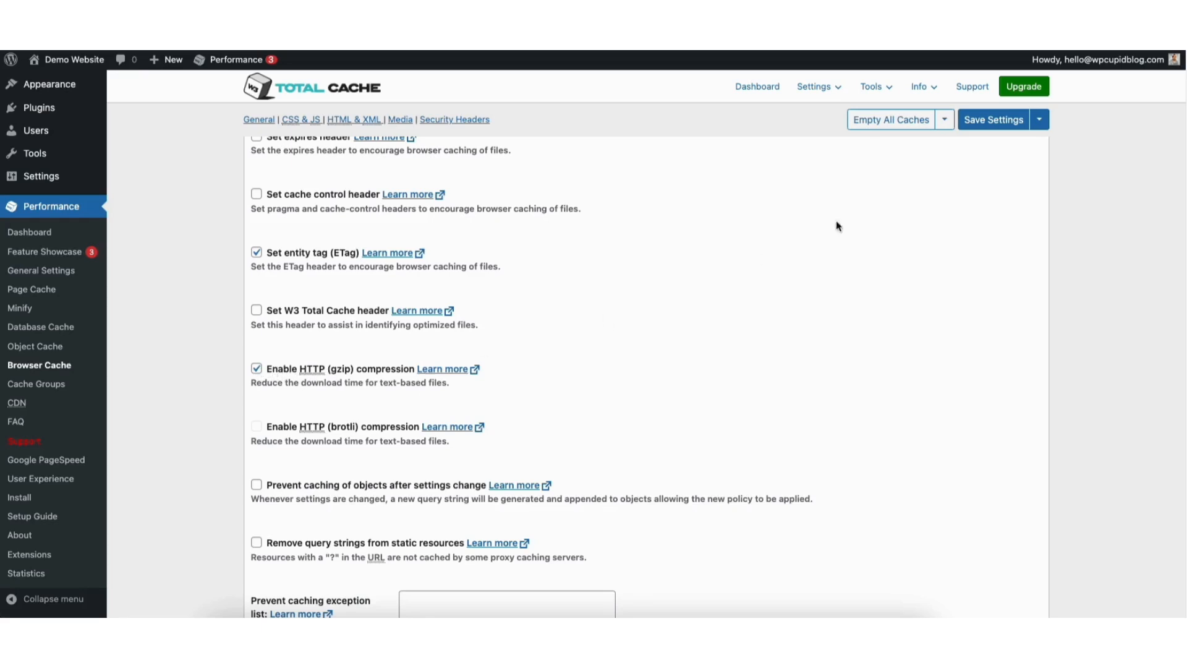
{"action": "left_click", "coordinate": [993, 119]}
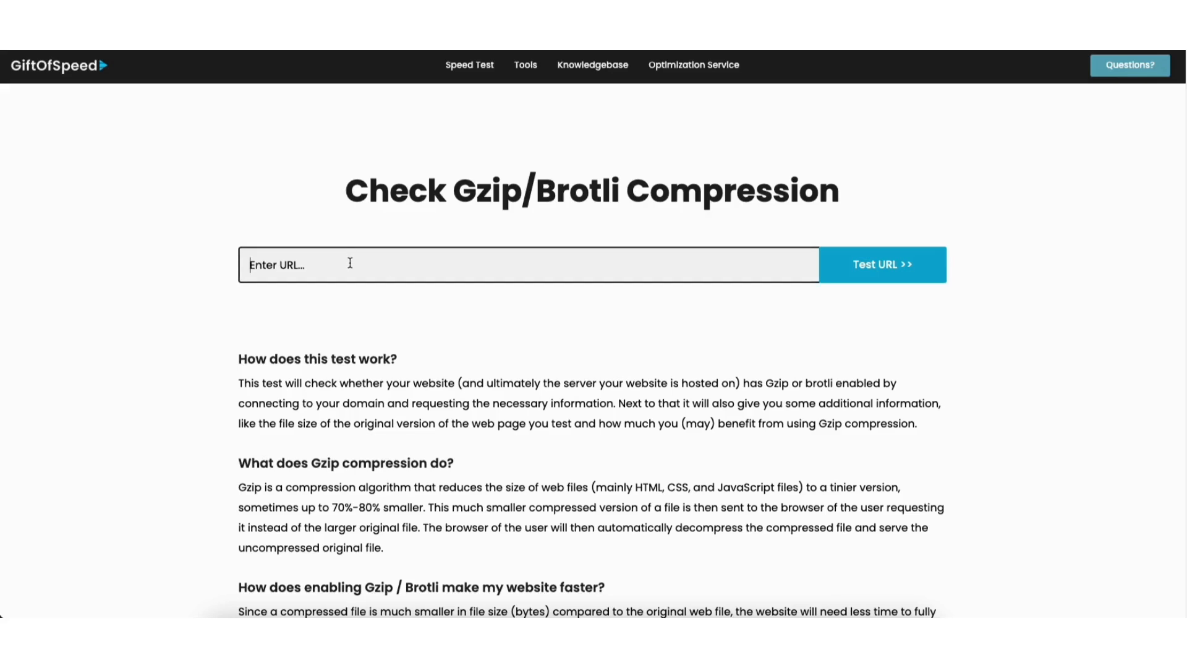
{"action": "type", "text": "https://zti.pan.mybluehost.me/"}
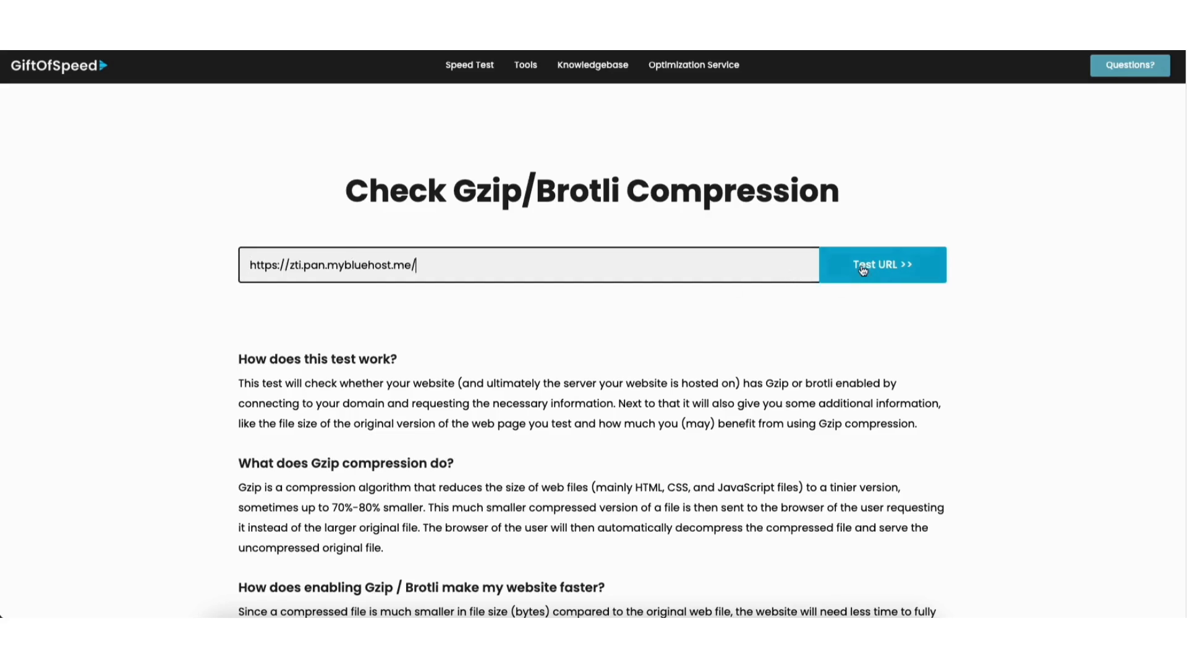
{"action": "left_click", "coordinate": [883, 264]}
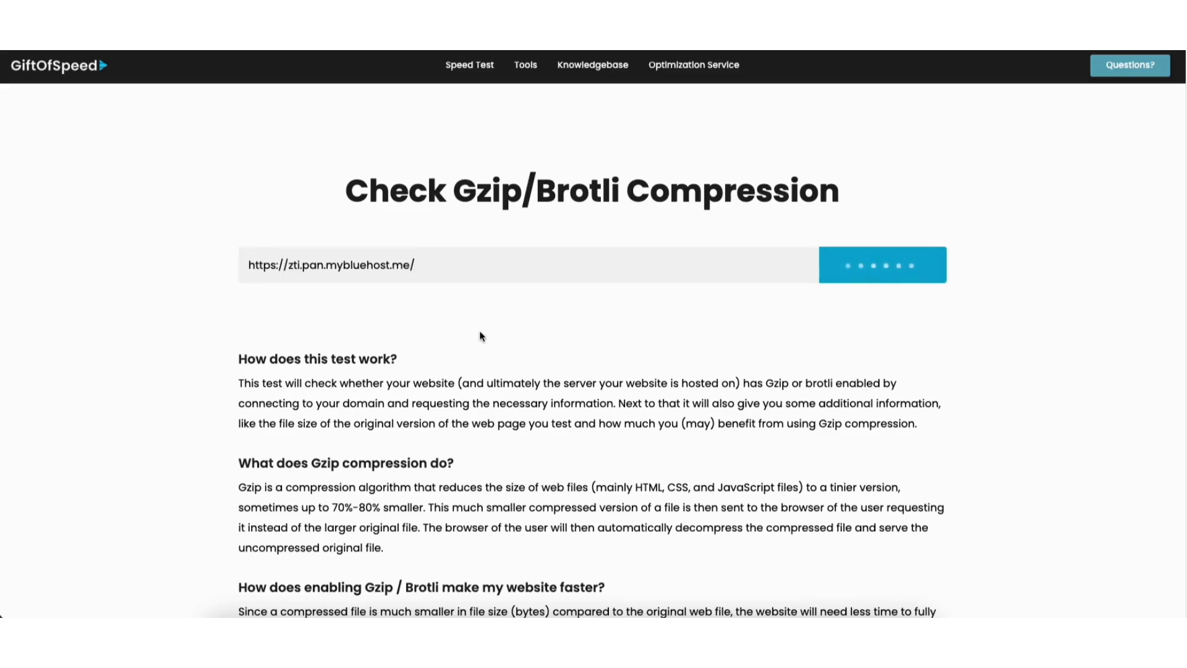
{"action": "left_click", "coordinate": [883, 264]}
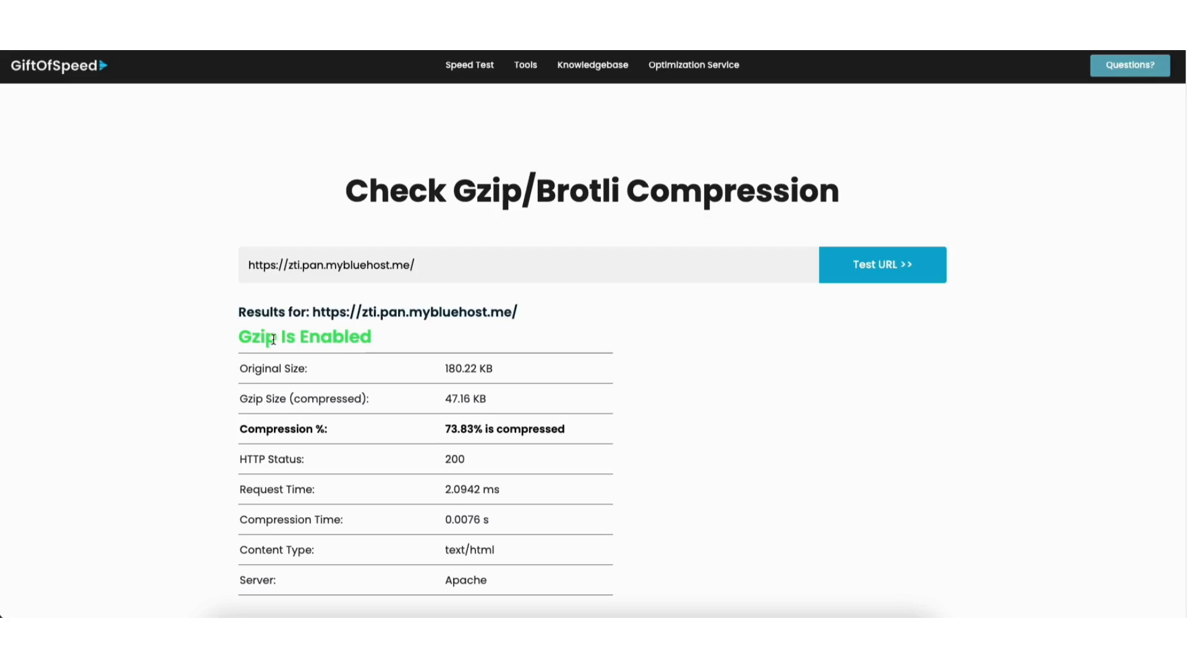